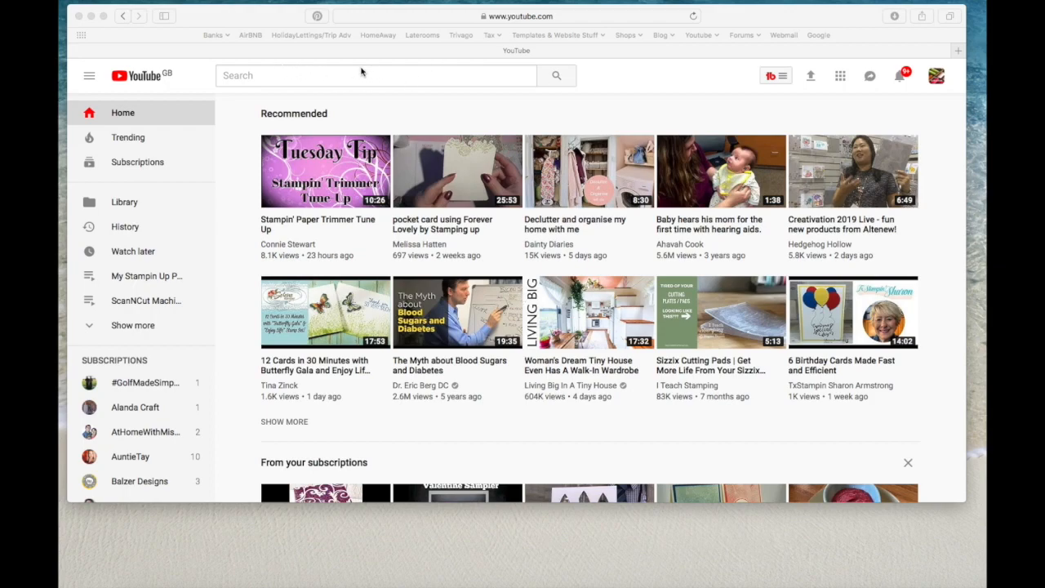
Search YouTube for 'applelover53' and open that channel's page down to its Uploads row.
click(376, 75)
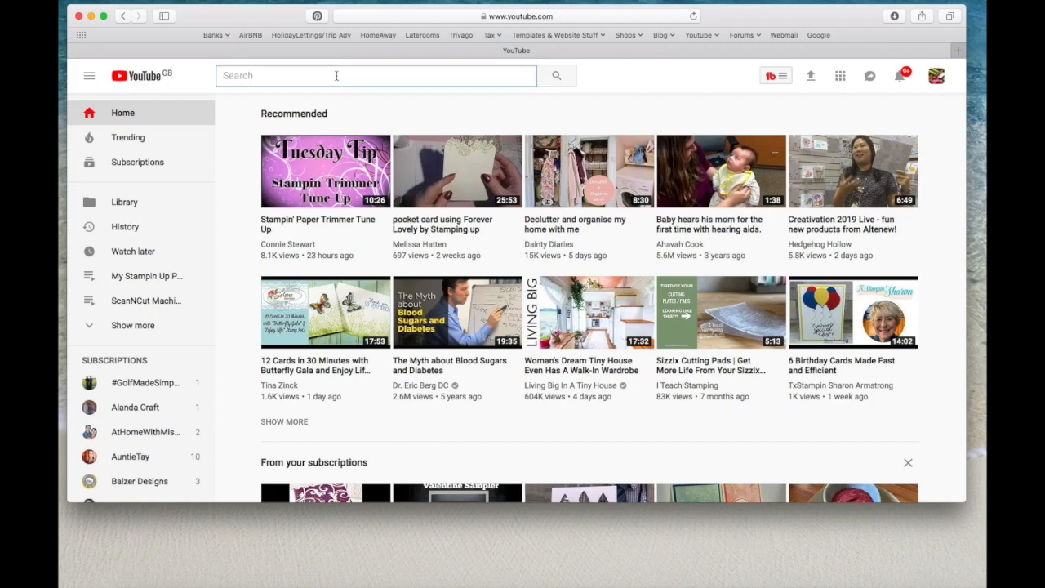
text(applelover53)
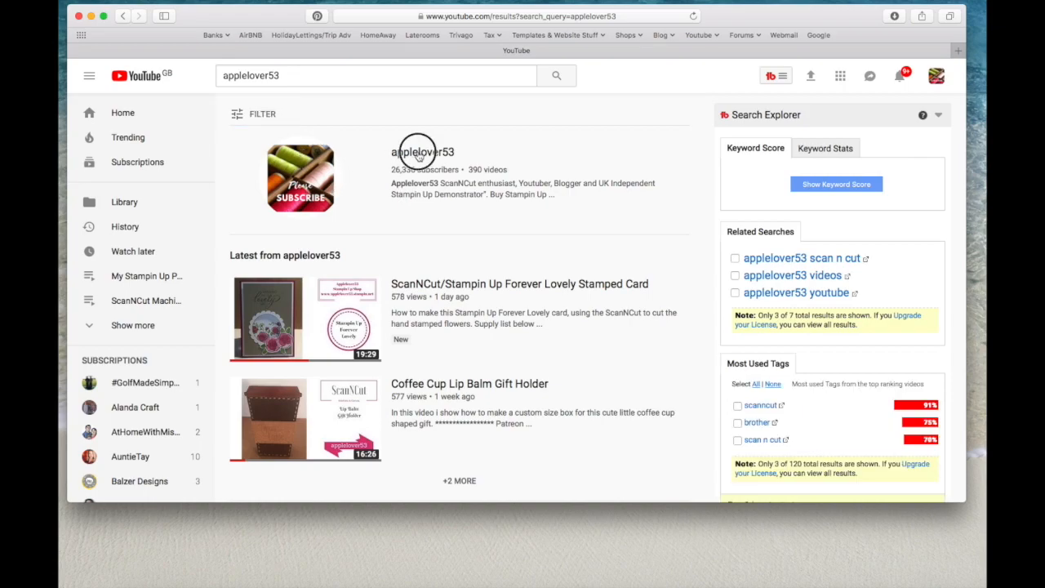
click(423, 152)
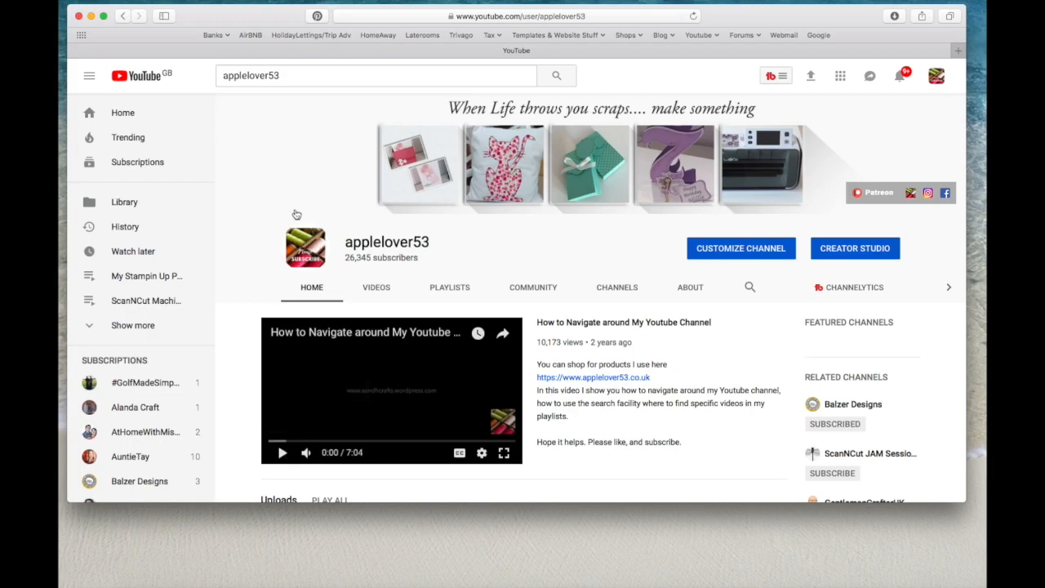
scroll(down, 3)
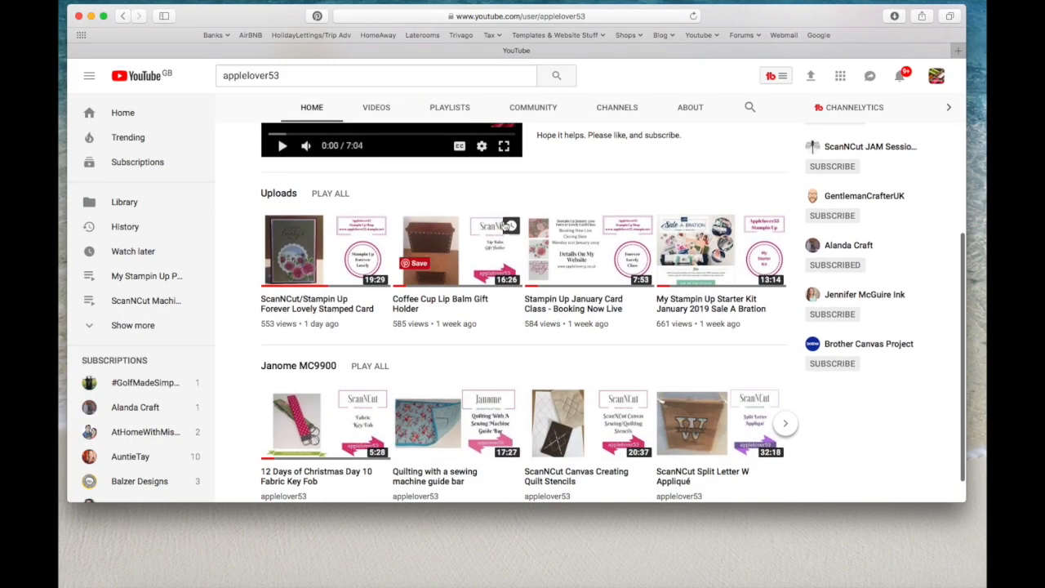
mouse_move(472, 252)
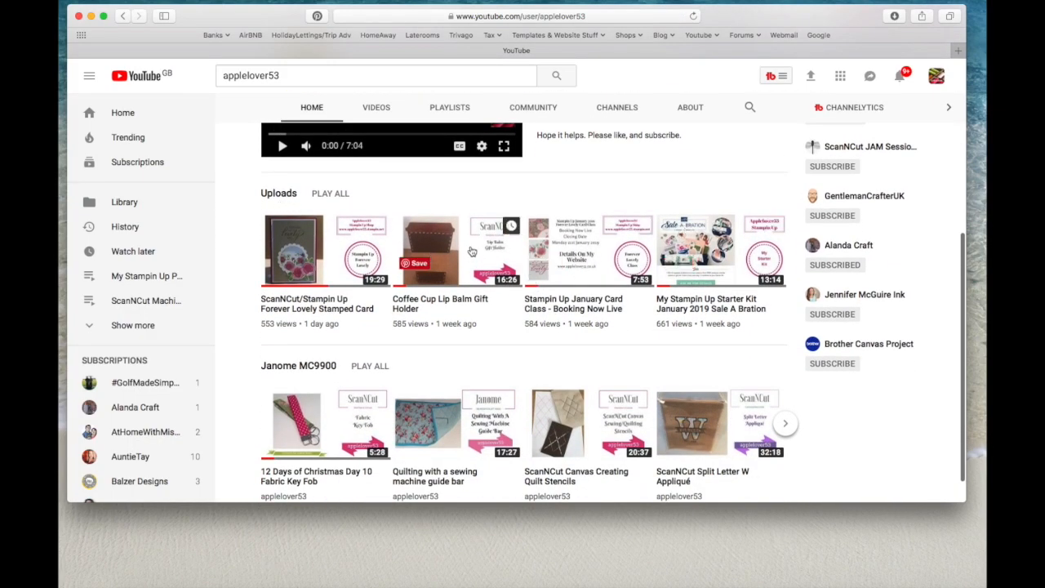
Open the Coffee Cup Lip Balm Gift Holder upload and scroll to its description, tags and comments.
click(427, 250)
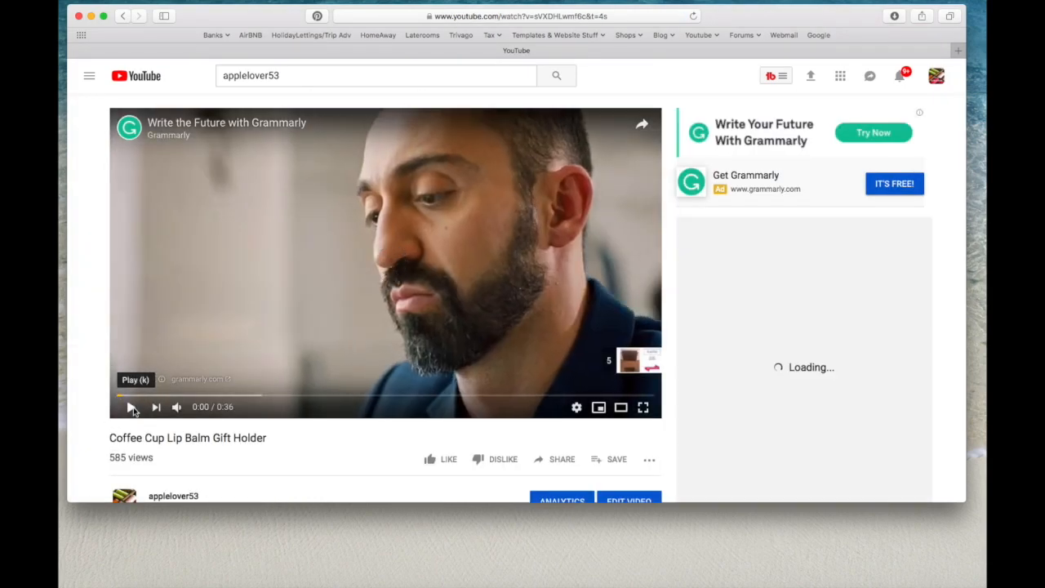
scroll(down, 3)
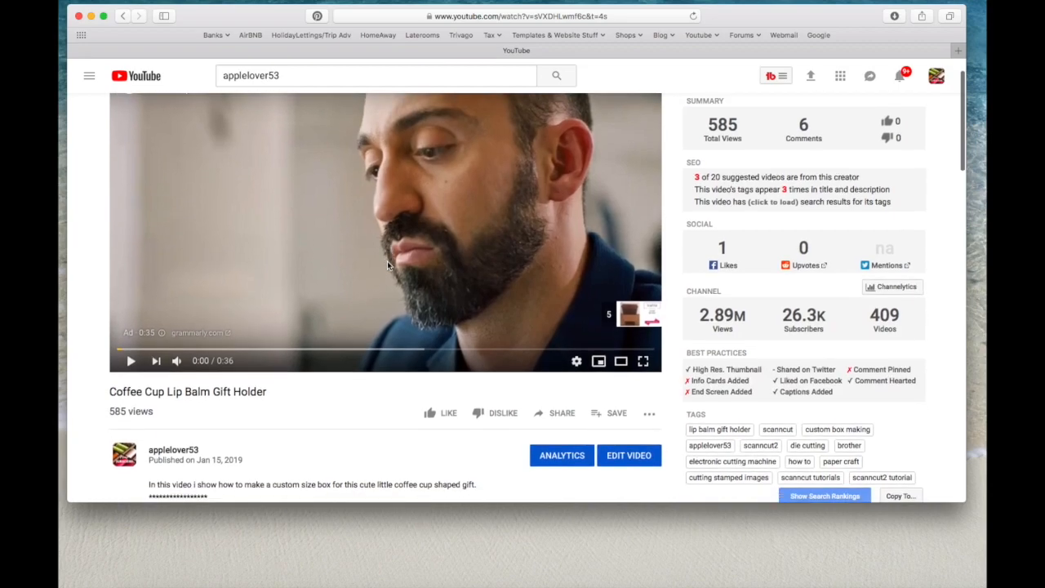
scroll(down, 3)
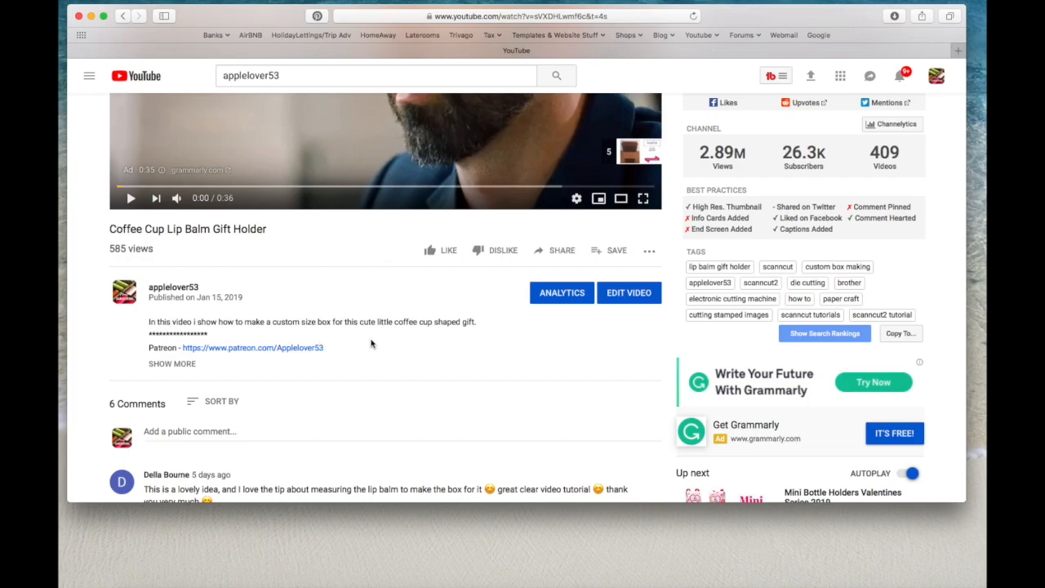
scroll(down, 3)
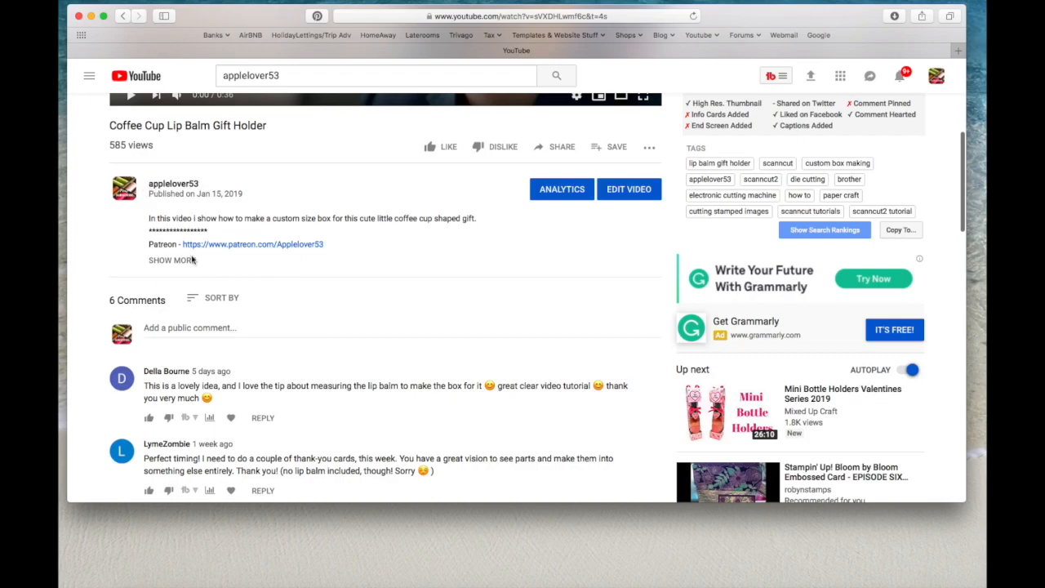
mouse_move(290, 227)
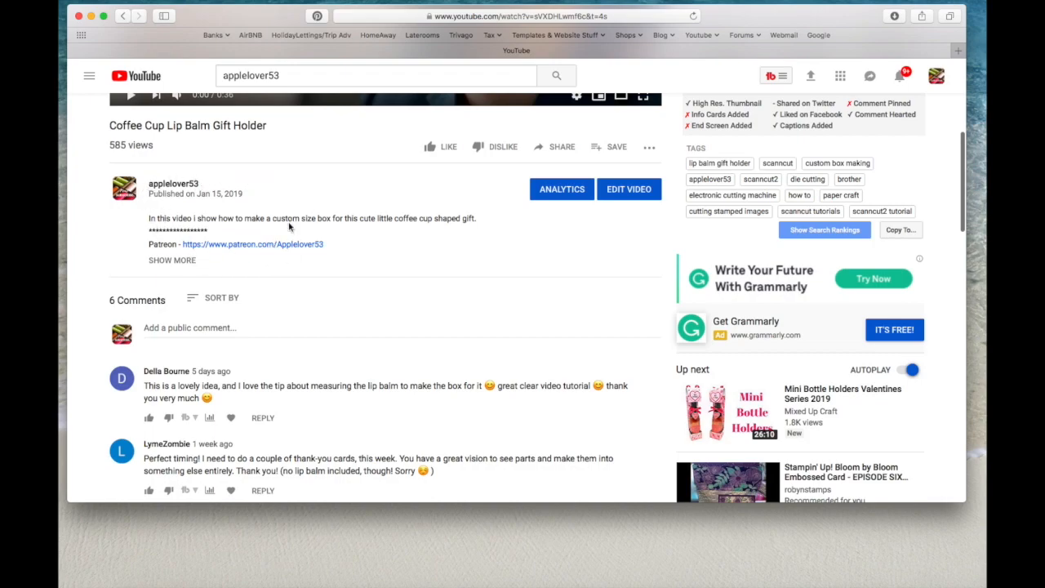
mouse_move(396, 176)
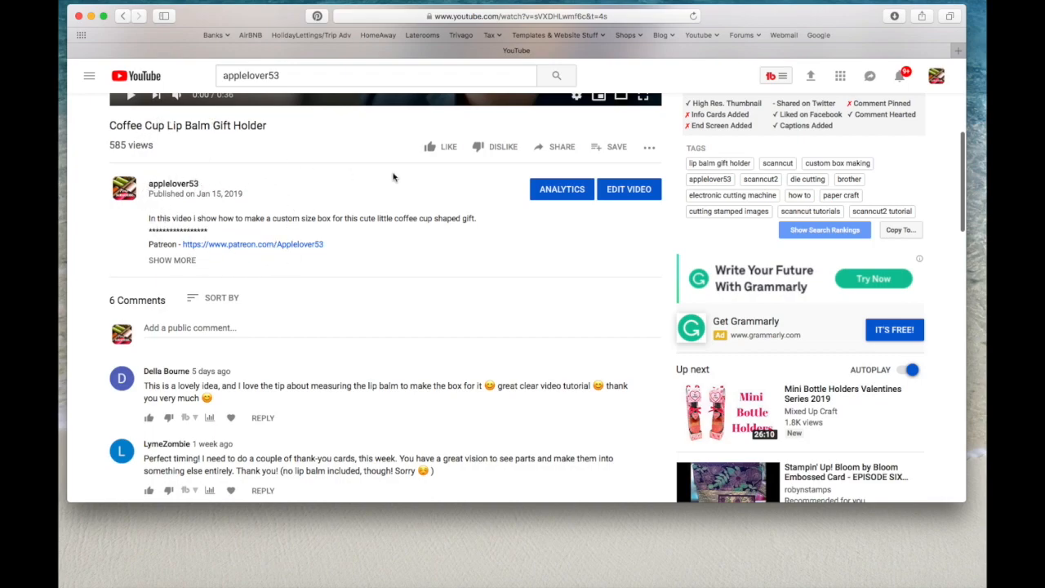
mouse_move(607, 162)
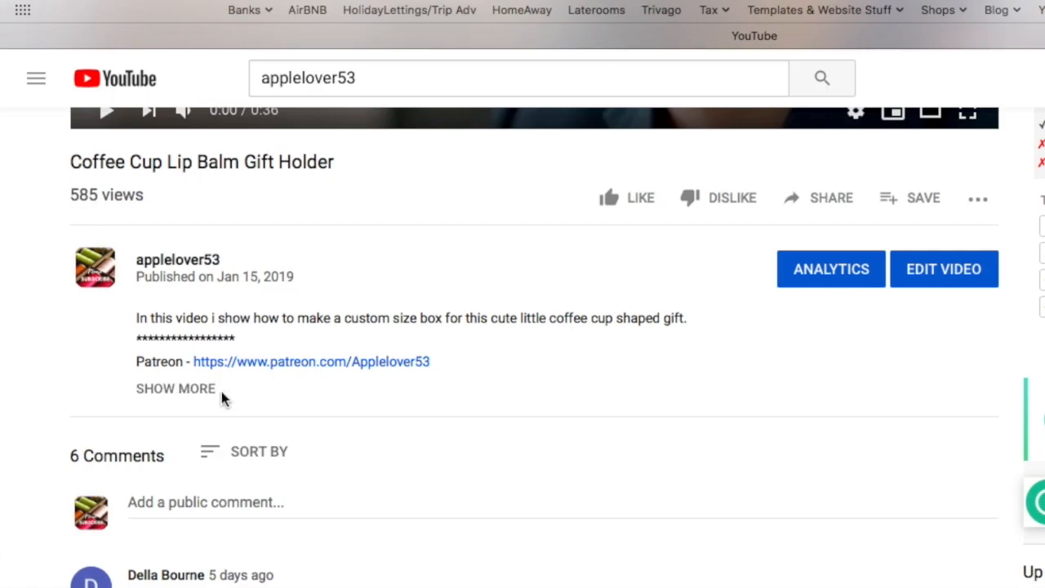
Expand the full description via Show more, revealing social and playlist links, then reach the public comment box.
click(175, 388)
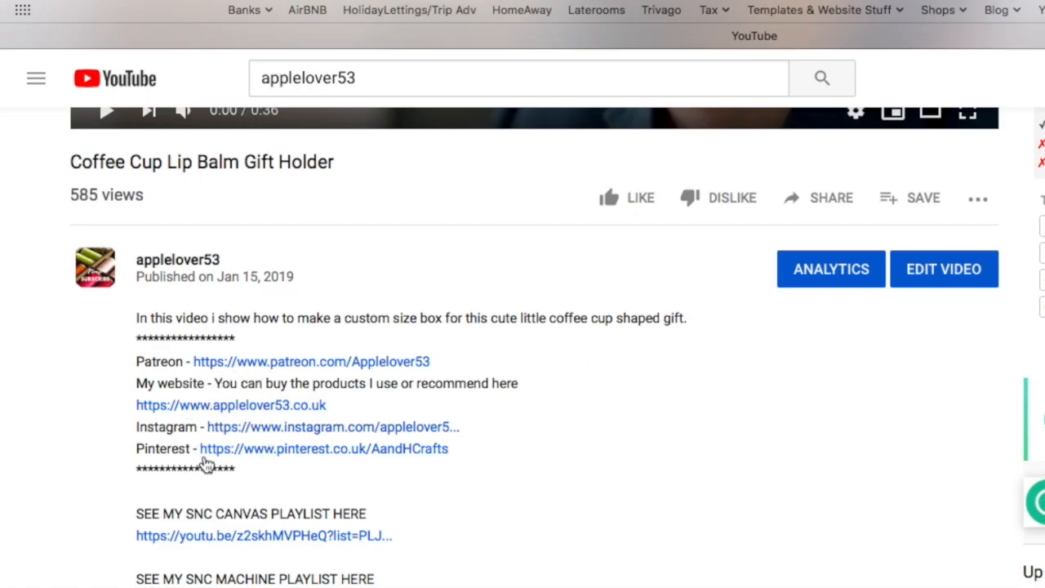
scroll(down, 3)
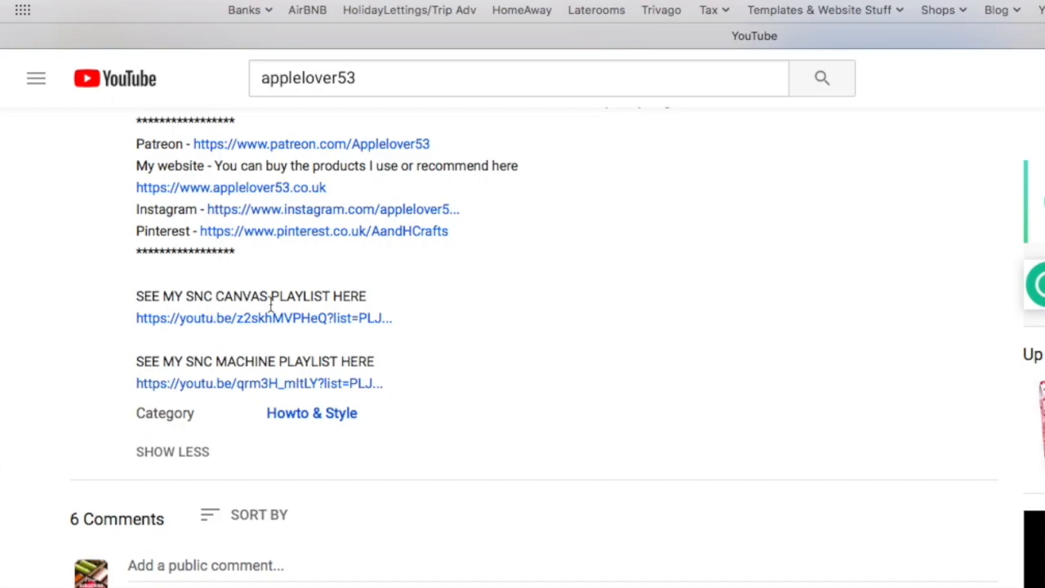
mouse_move(297, 444)
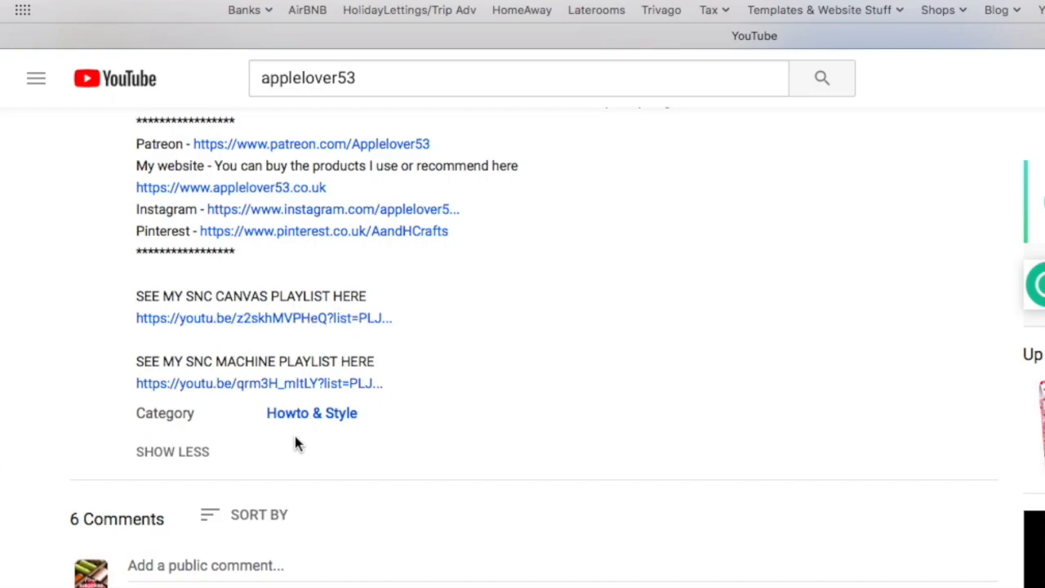
scroll(down, 3)
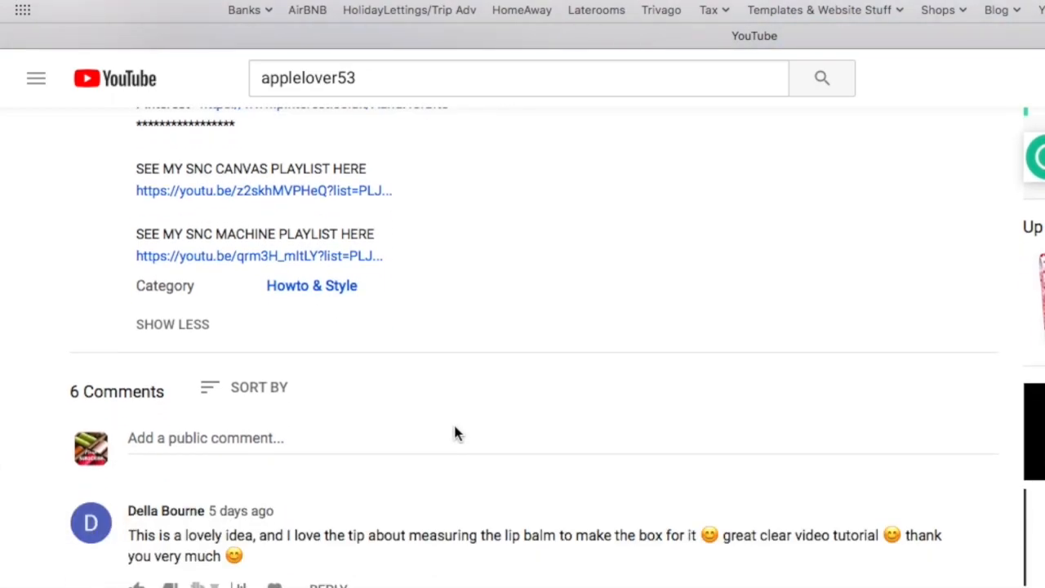
mouse_move(221, 466)
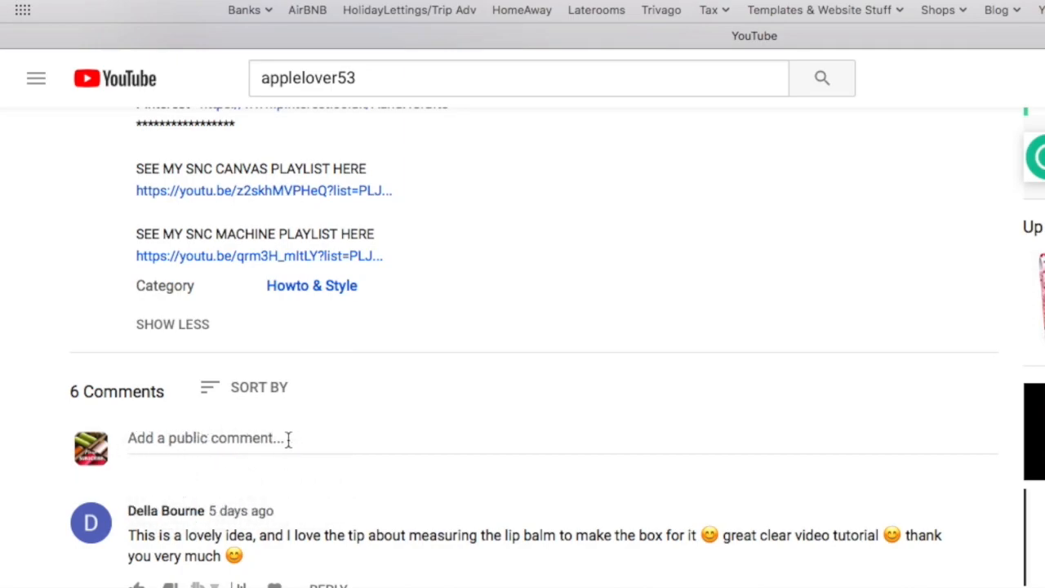
mouse_move(408, 431)
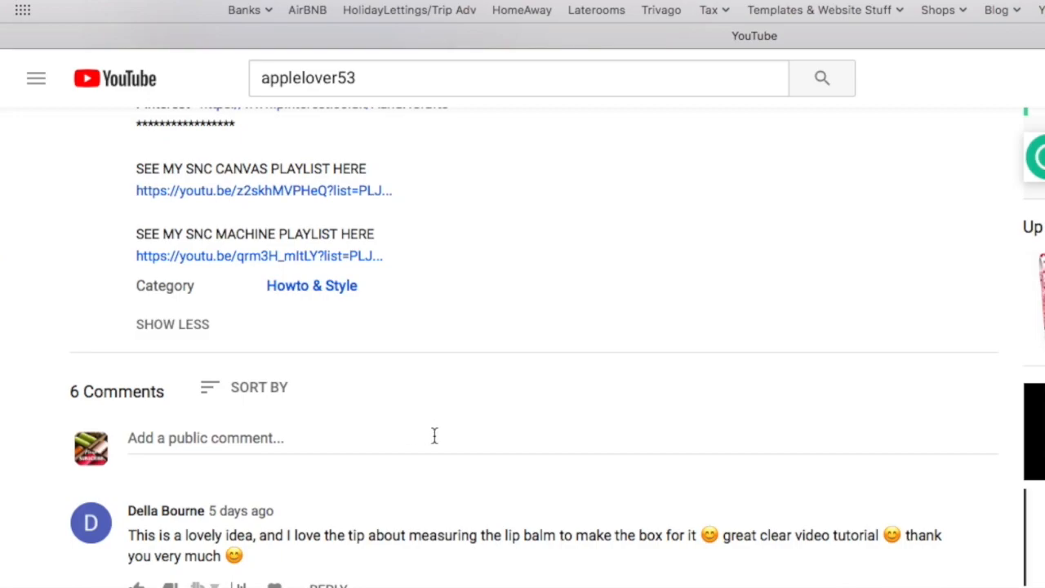
mouse_move(121, 441)
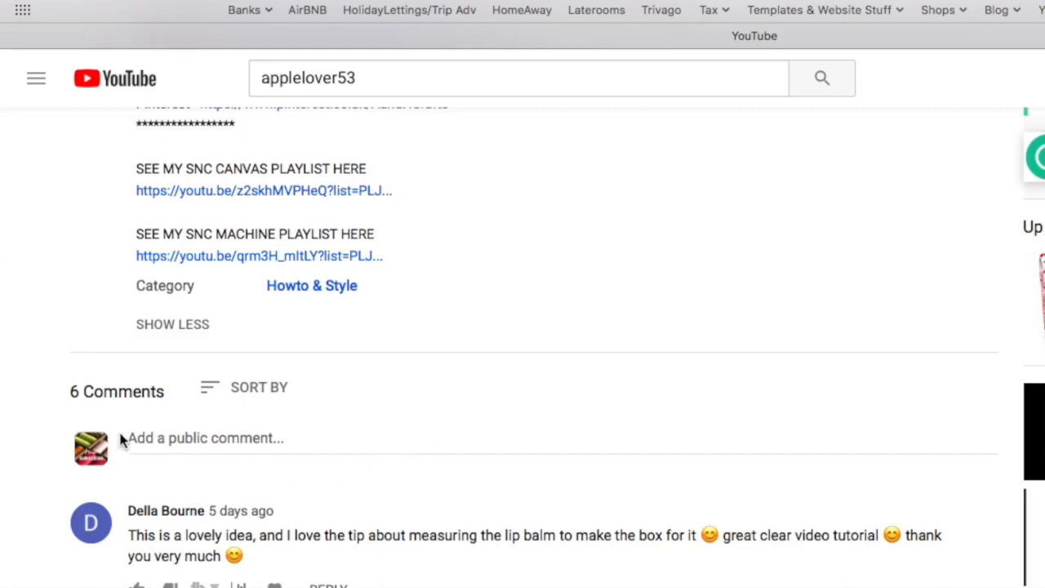
mouse_move(493, 454)
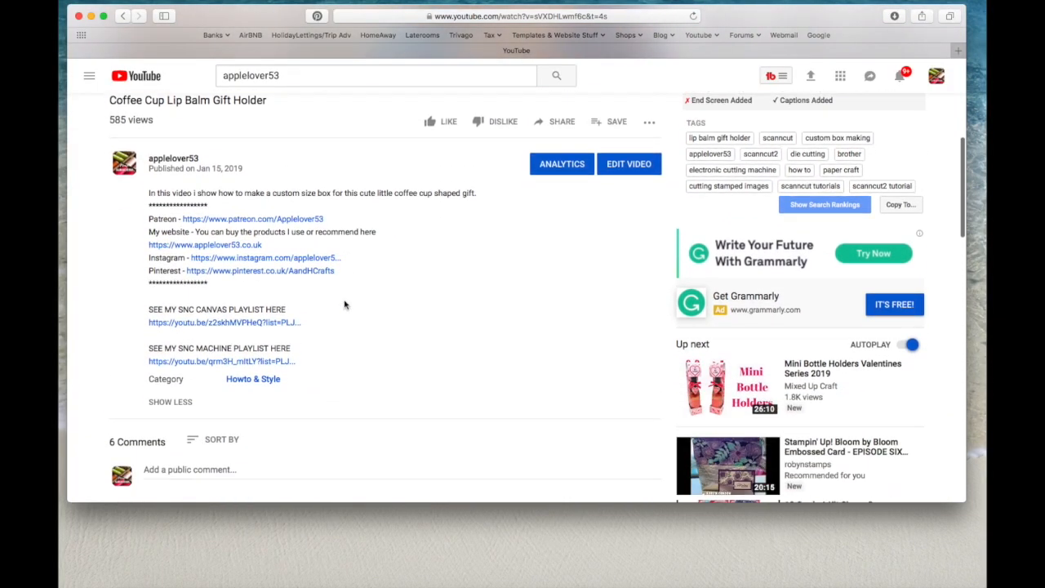
Bring up the iPhone's Social Media folder containing the YouTube app.
scroll(down, 3)
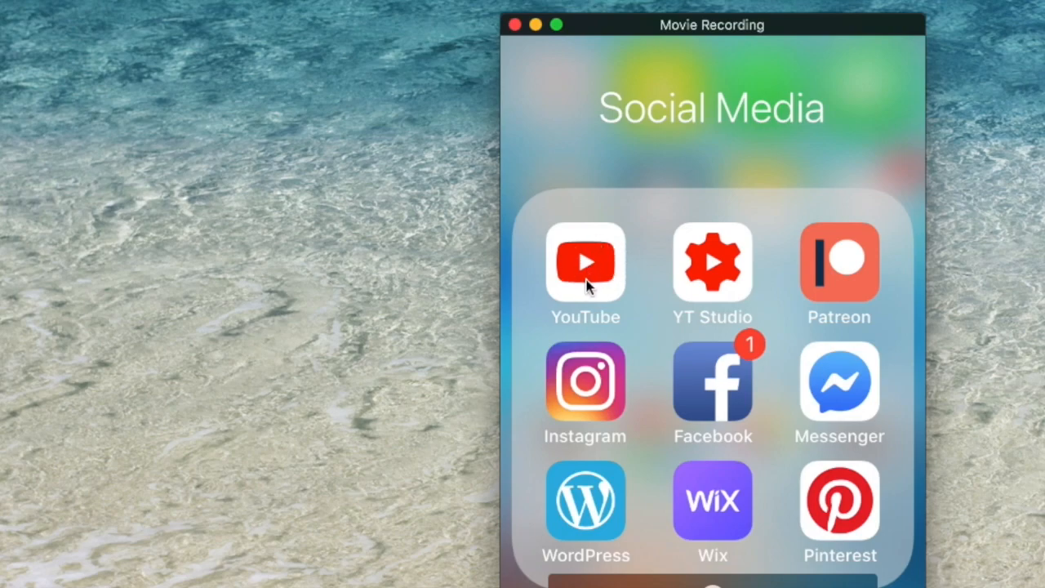
Launch the phone's YouTube app and reopen the ScanNCut Canvas Name Shaped Card video from search history.
click(585, 261)
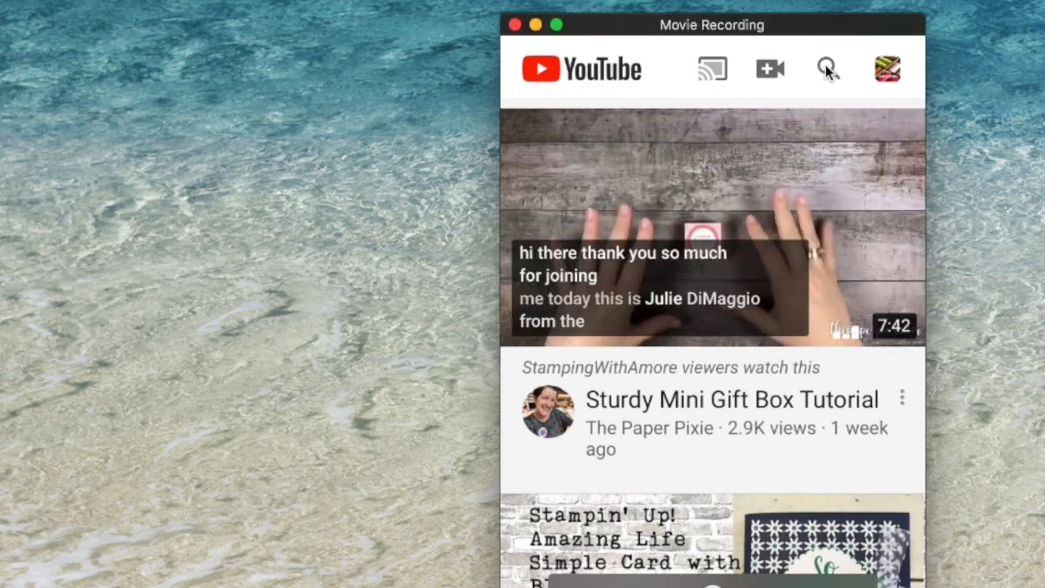
click(826, 68)
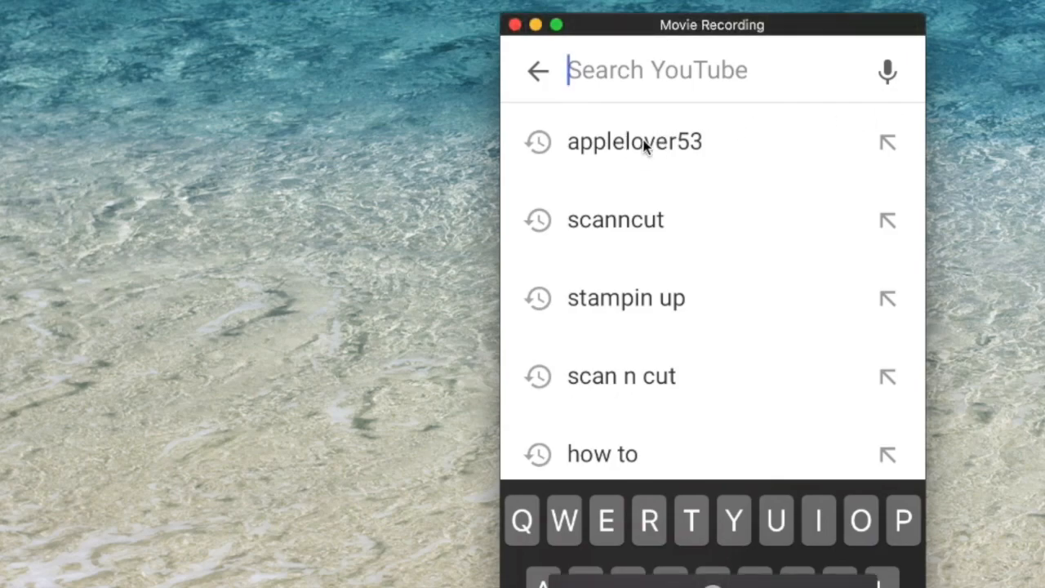
click(634, 140)
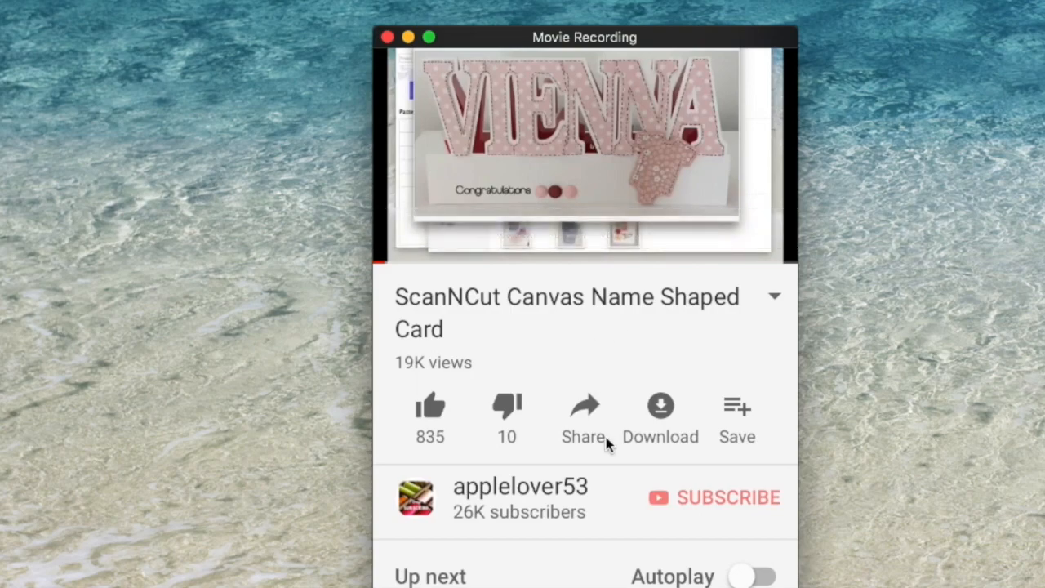
mouse_move(732, 445)
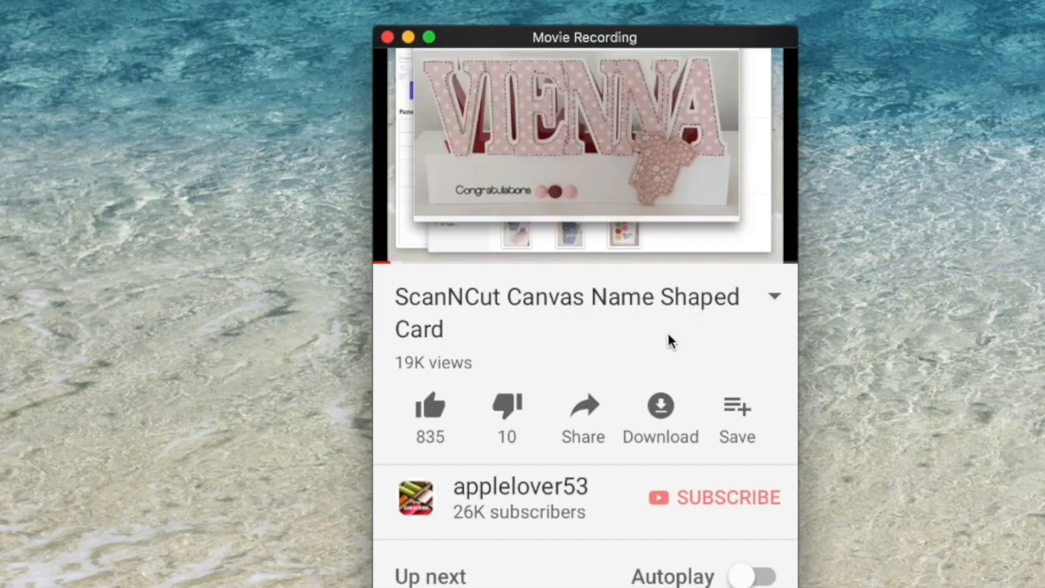
mouse_move(510, 405)
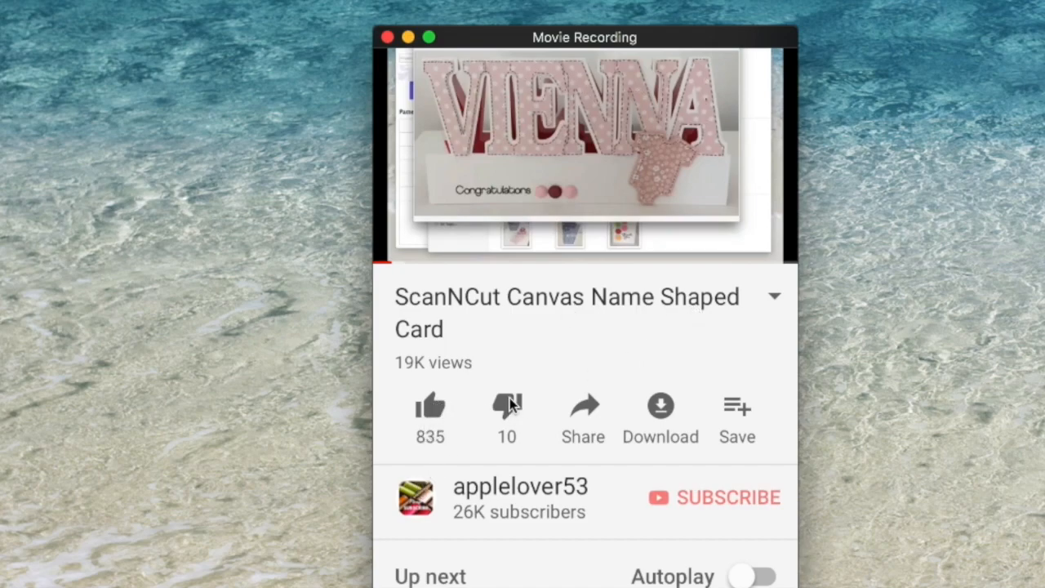
mouse_move(742, 421)
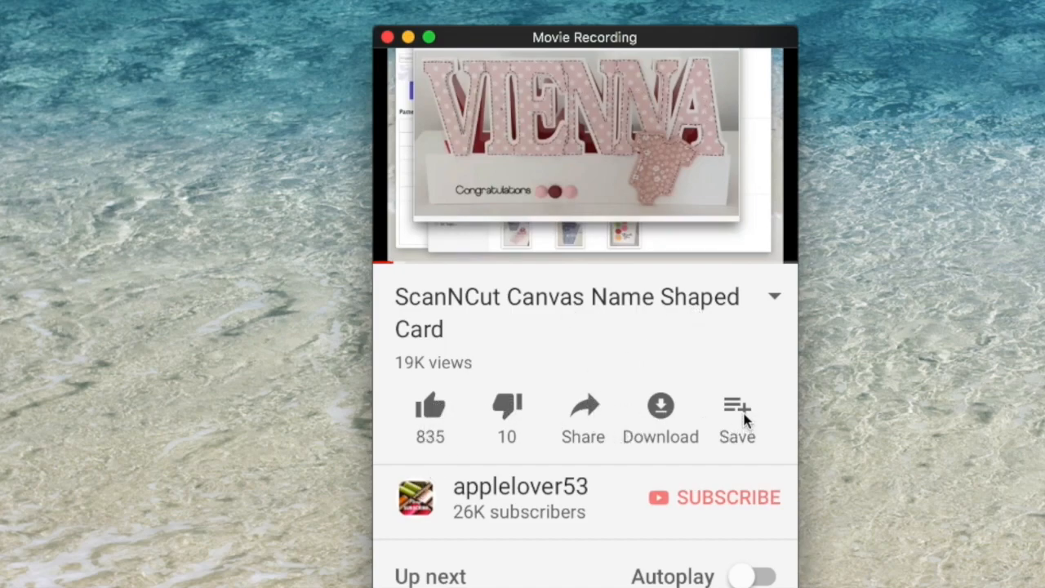
mouse_move(482, 499)
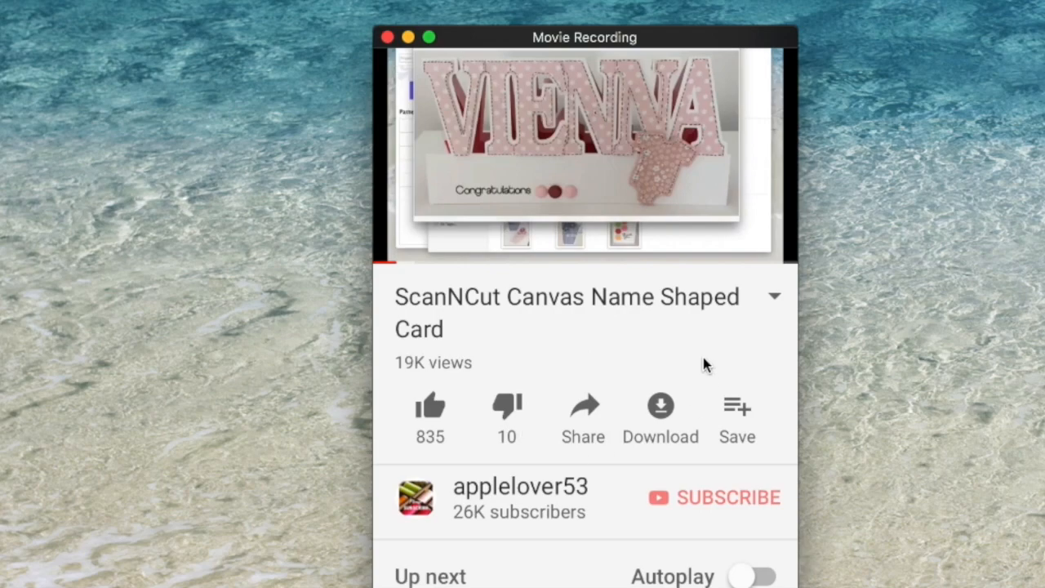
mouse_move(774, 309)
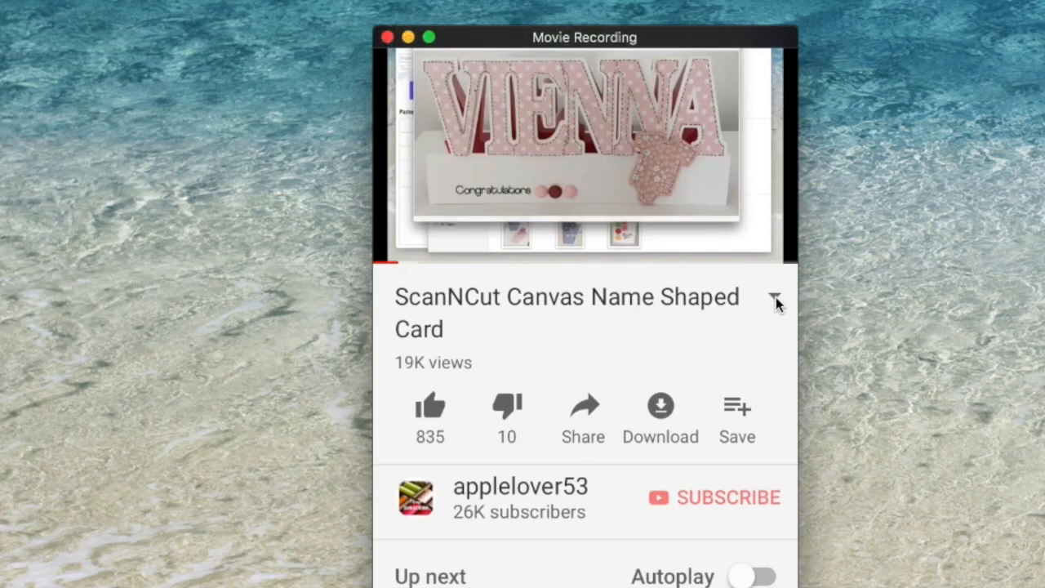
Expand the ScanNCut video's description and scroll through its social links and playlists to the How-to & Style category.
click(774, 297)
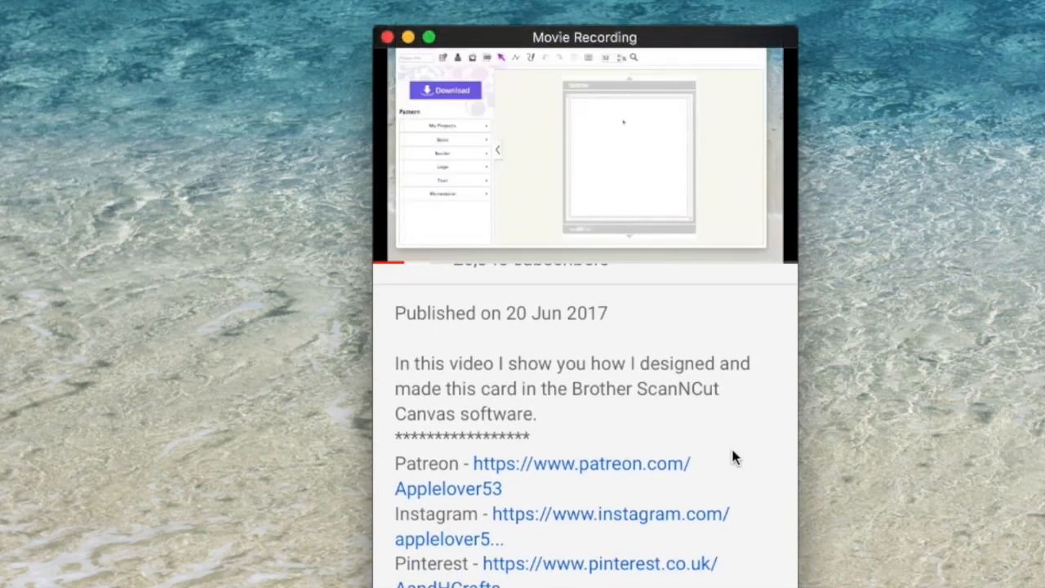
mouse_move(742, 391)
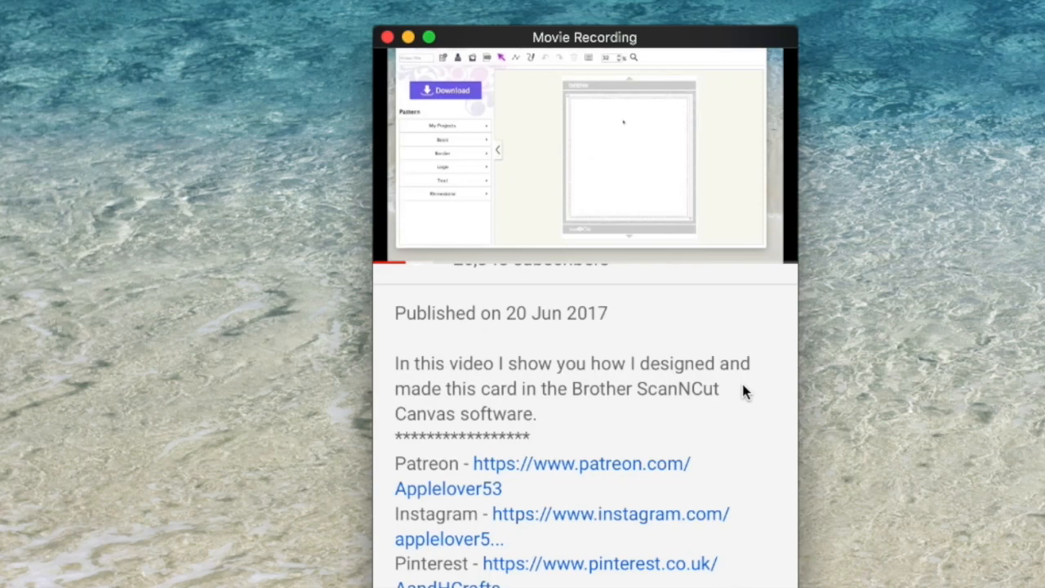
mouse_move(666, 393)
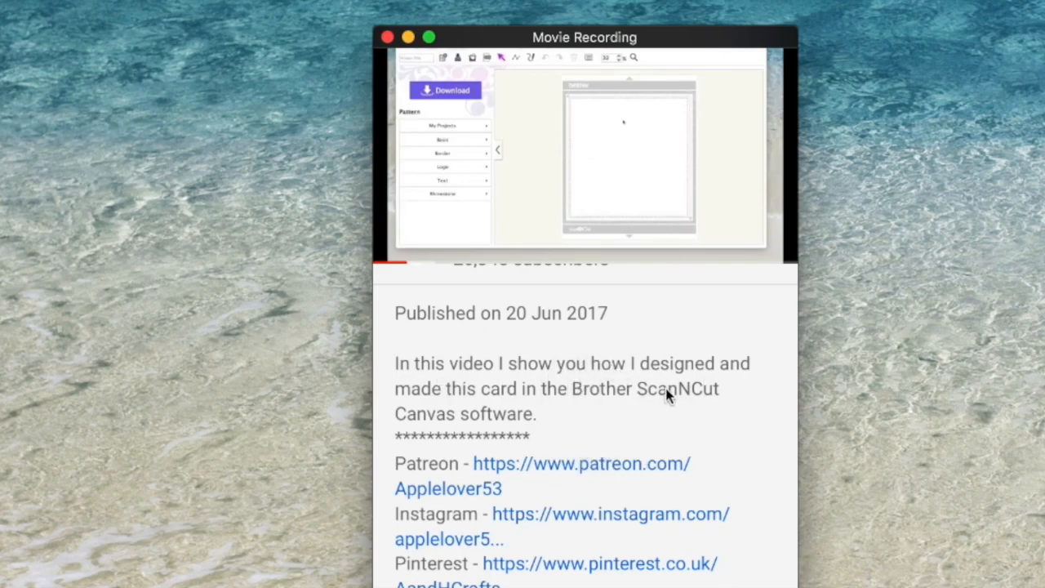
scroll(down, 3)
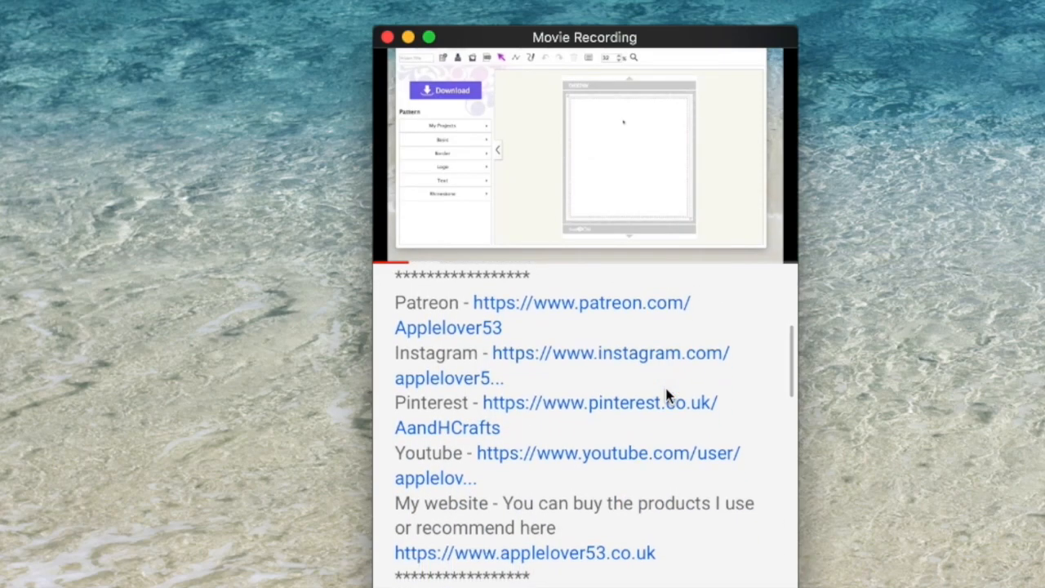
scroll(down, 3)
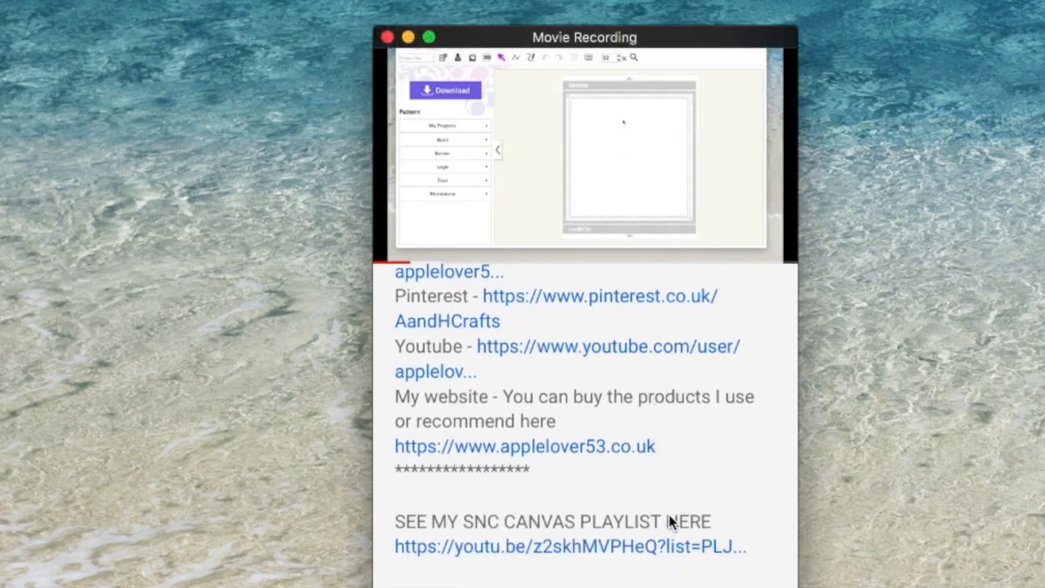
scroll(down, 3)
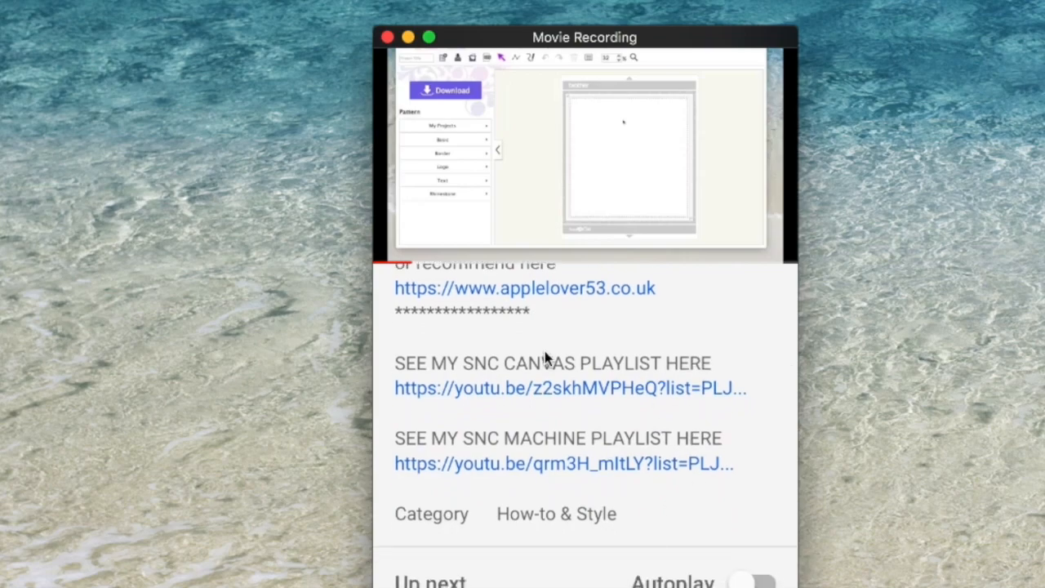
mouse_move(476, 377)
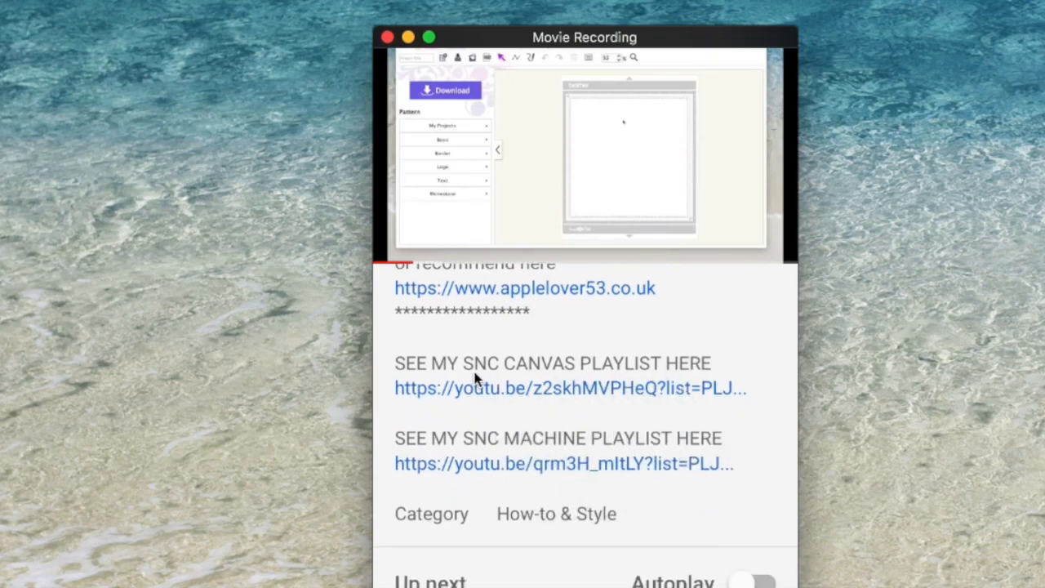
mouse_move(653, 437)
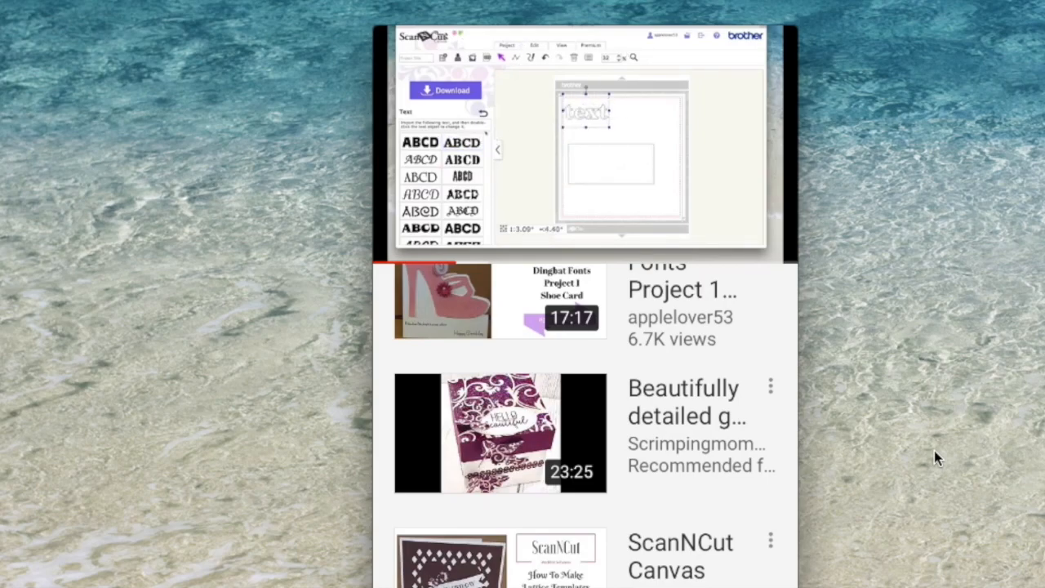
Scroll past the Up next list to the Comments section with its 118 comments and public comment box.
scroll(down, 3)
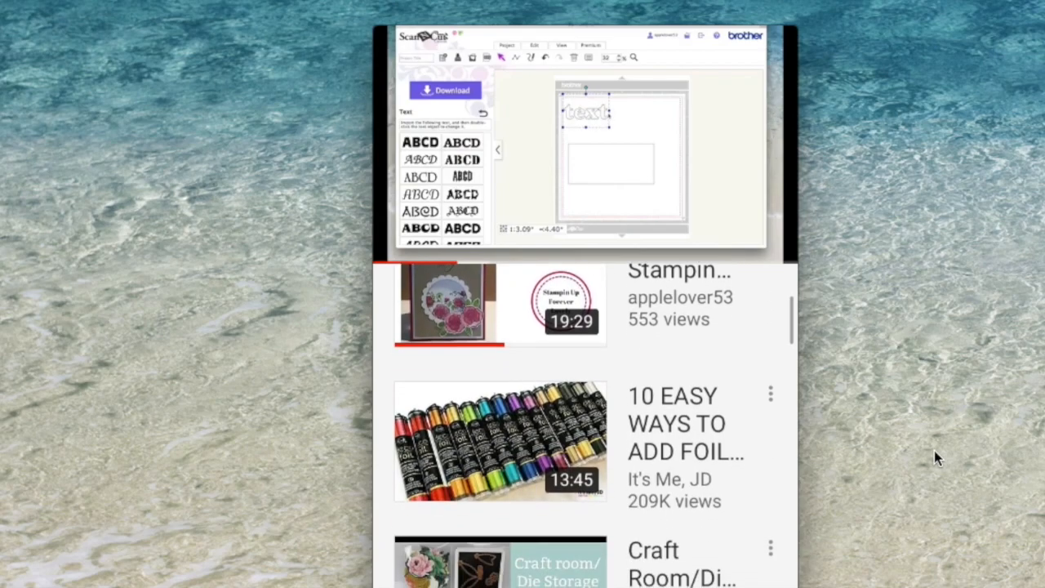
scroll(down, 3)
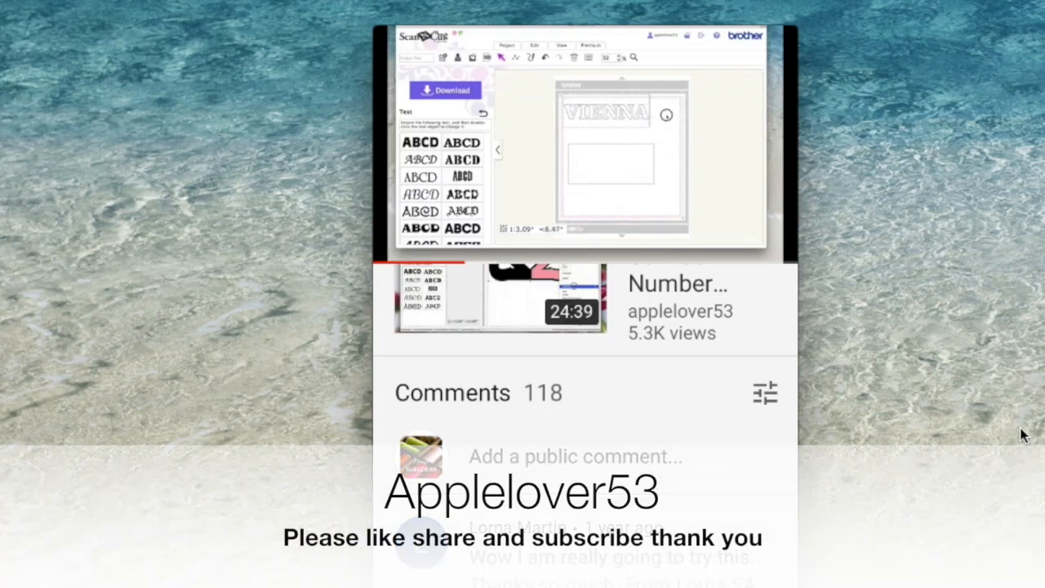
click(604, 114)
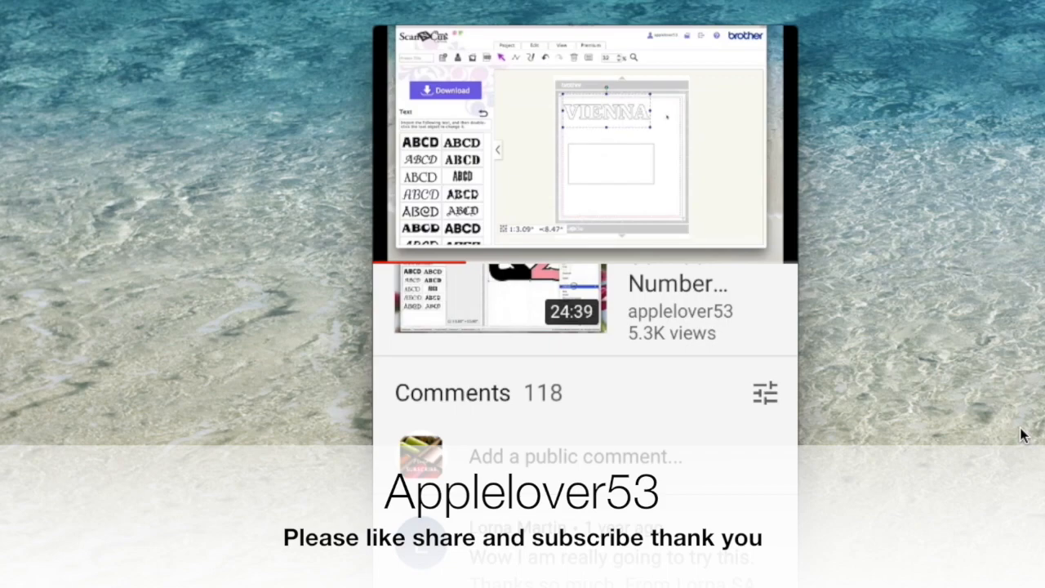